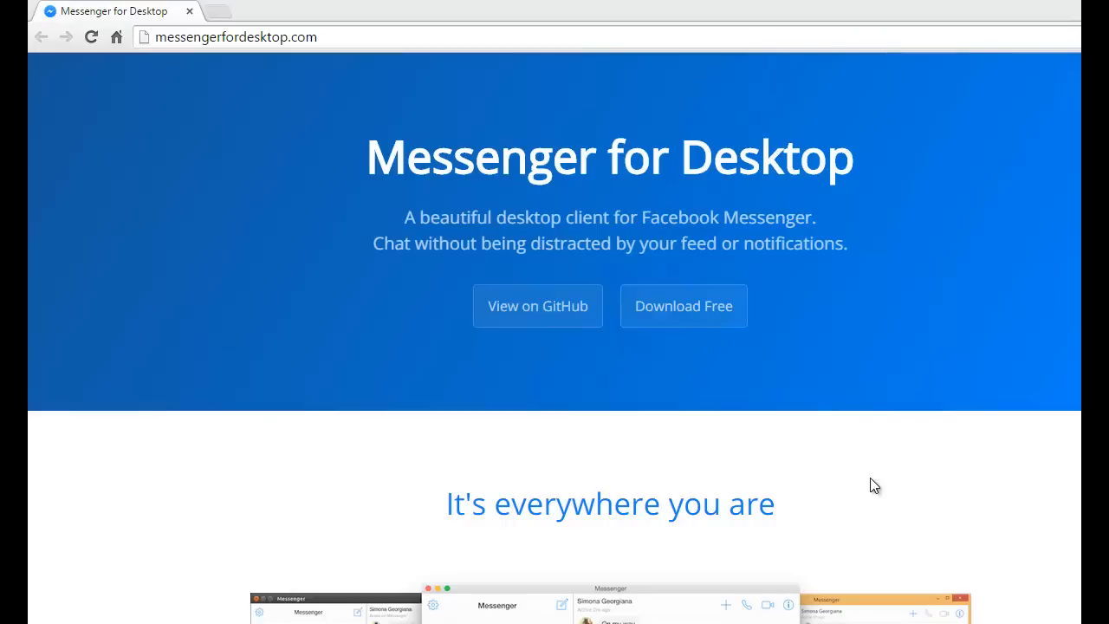
pyautogui.moveTo(821, 480)
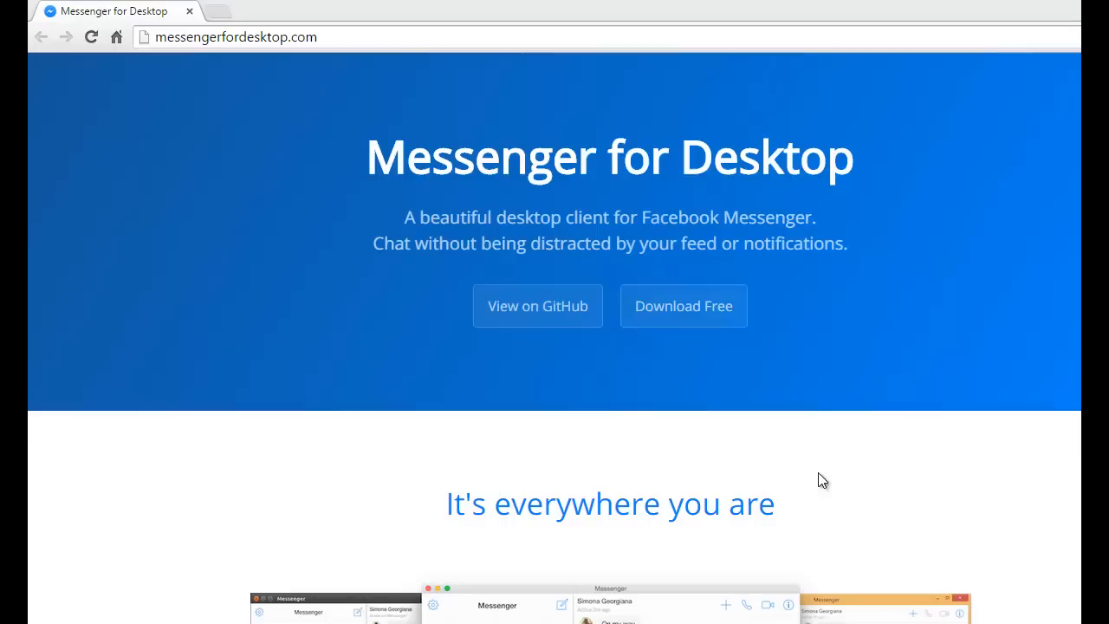
pyautogui.moveTo(222, 116)
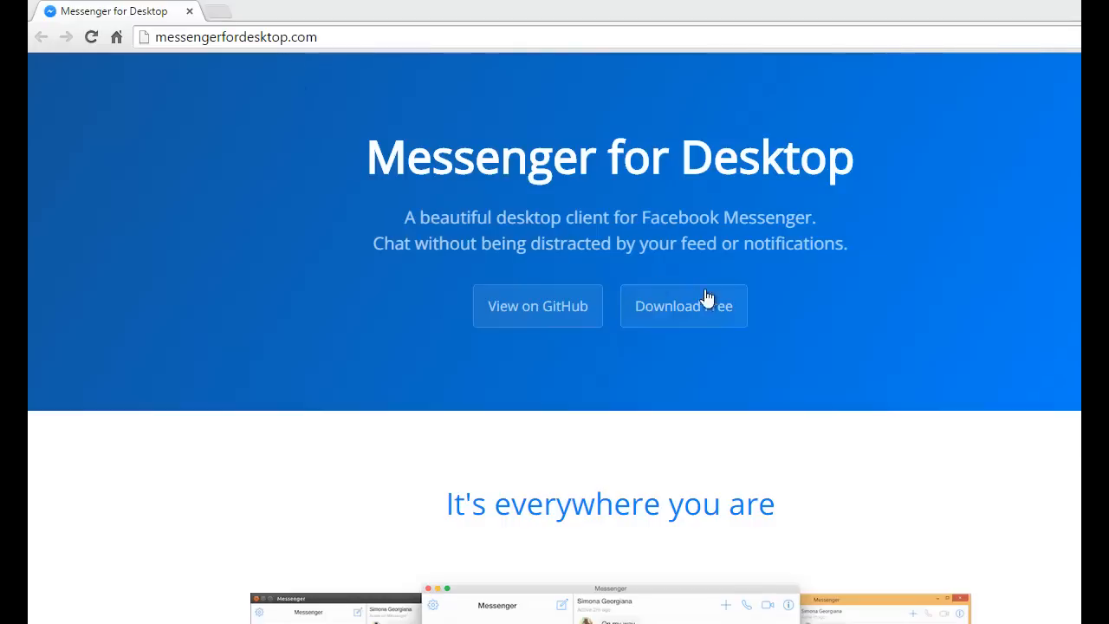
# Jump to the Downloads section listing OS X, Windows and Linux installers
pyautogui.click(684, 305)
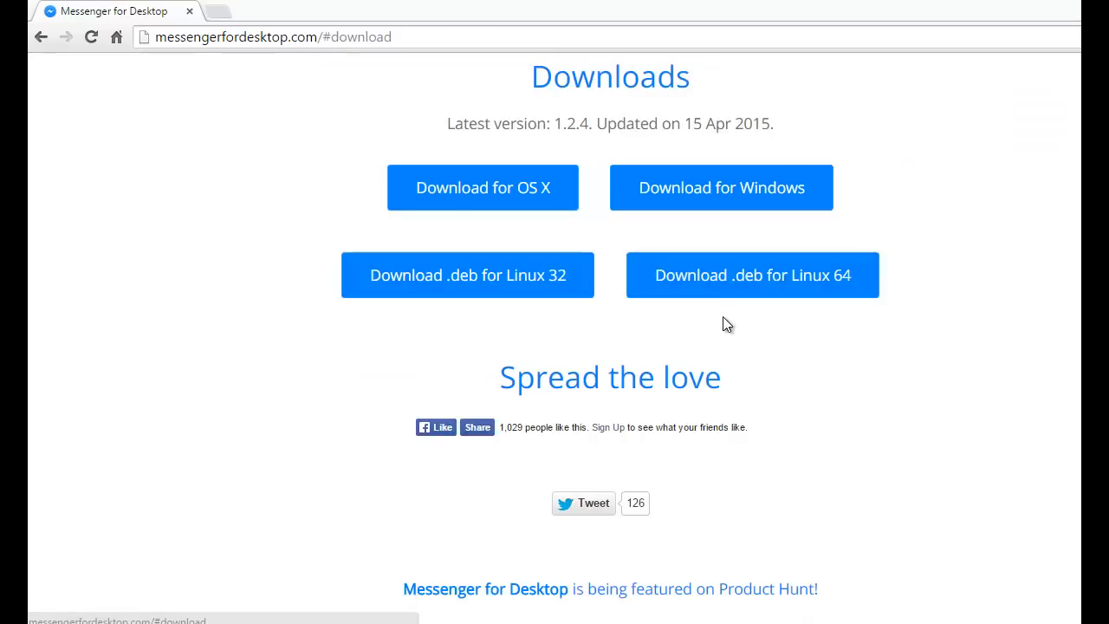
pyautogui.moveTo(482, 187)
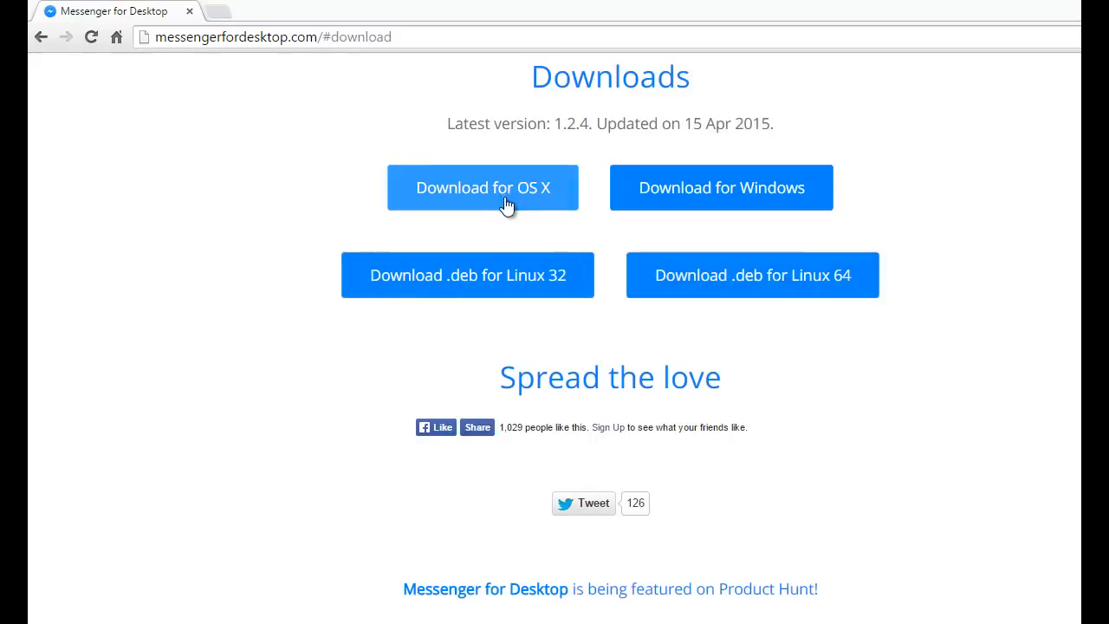
pyautogui.moveTo(804, 210)
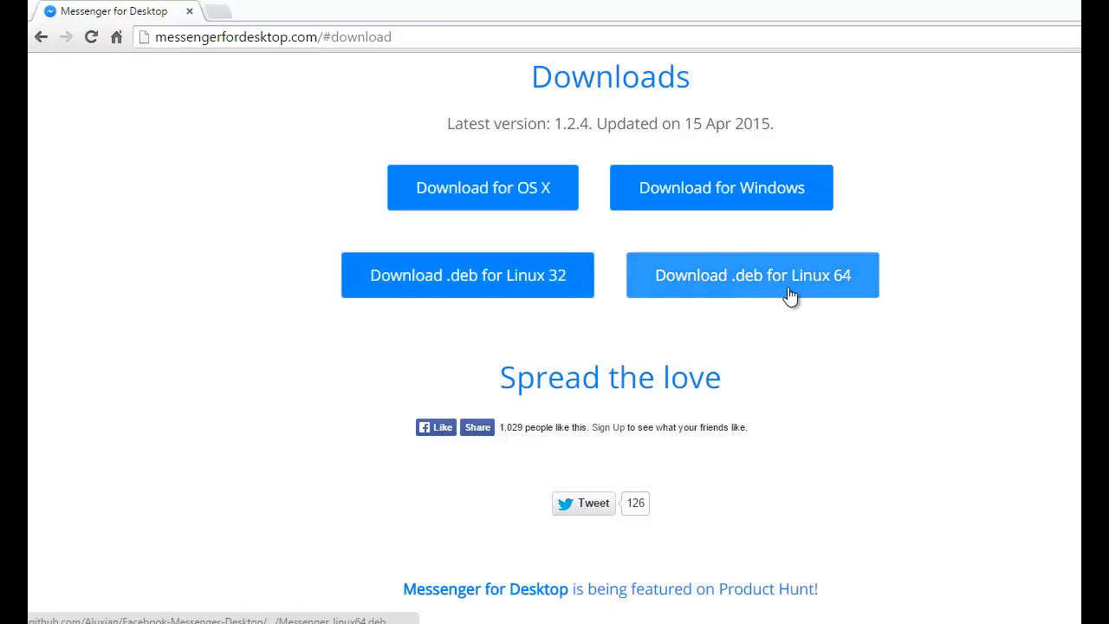
pyautogui.moveTo(751, 275)
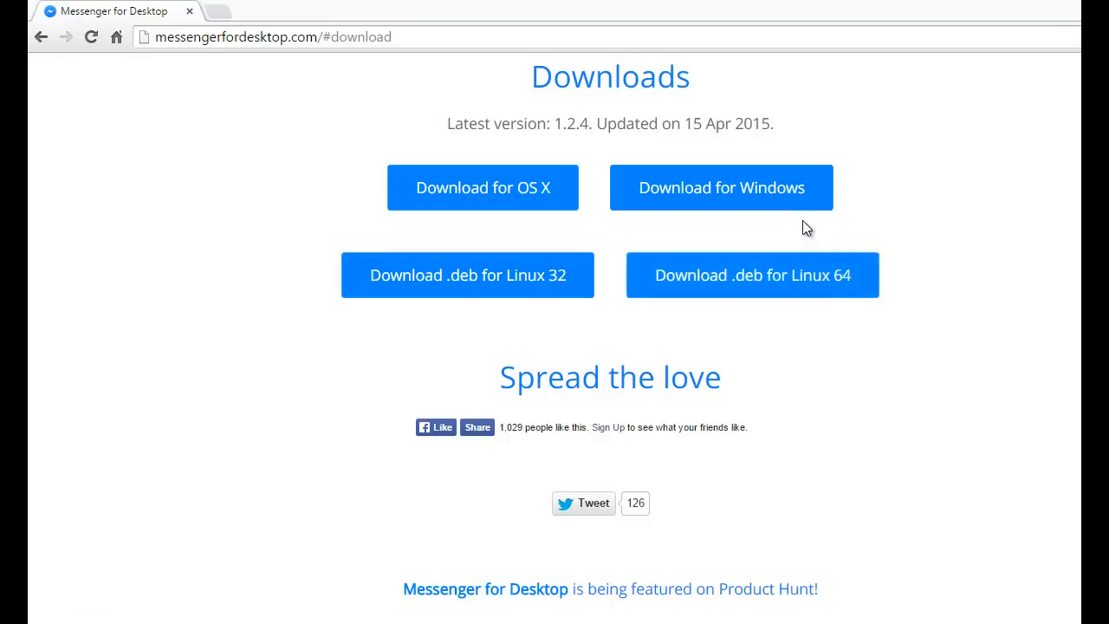
pyautogui.moveTo(781, 201)
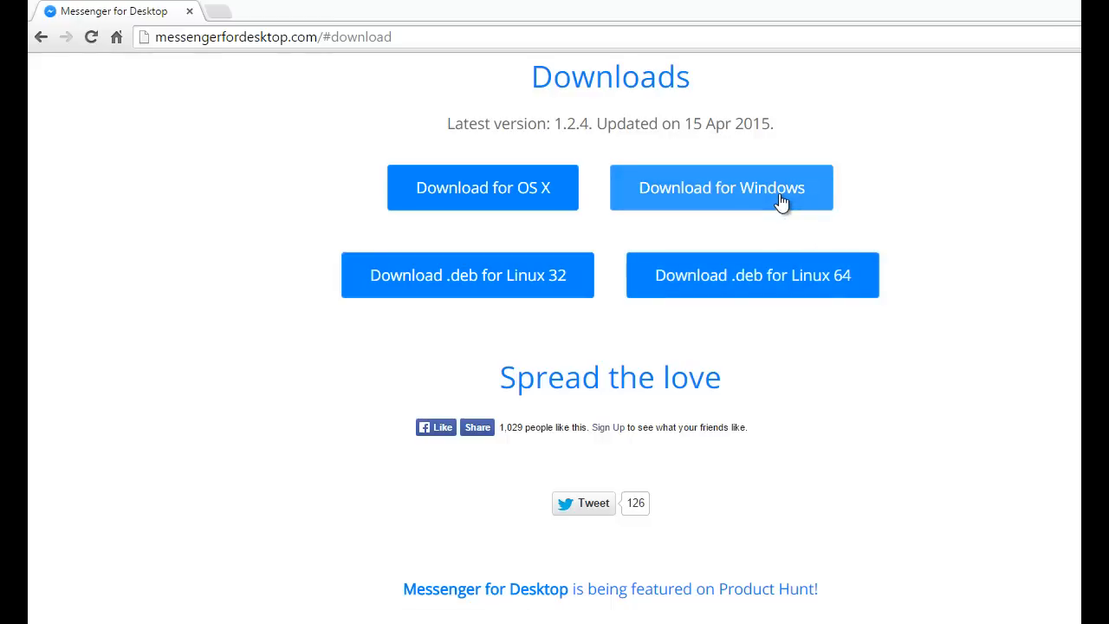
# Request the Windows installer of Messenger for Desktop
pyautogui.click(721, 187)
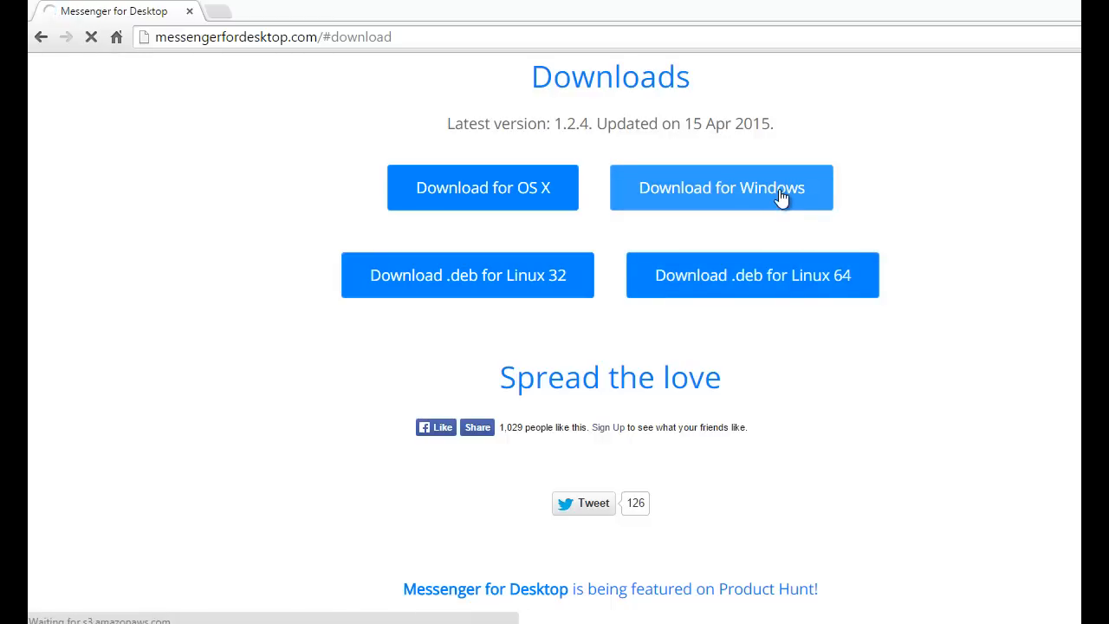
# Retry the Windows download so MessengerSetup.exe (27 MB) starts downloading
pyautogui.click(720, 187)
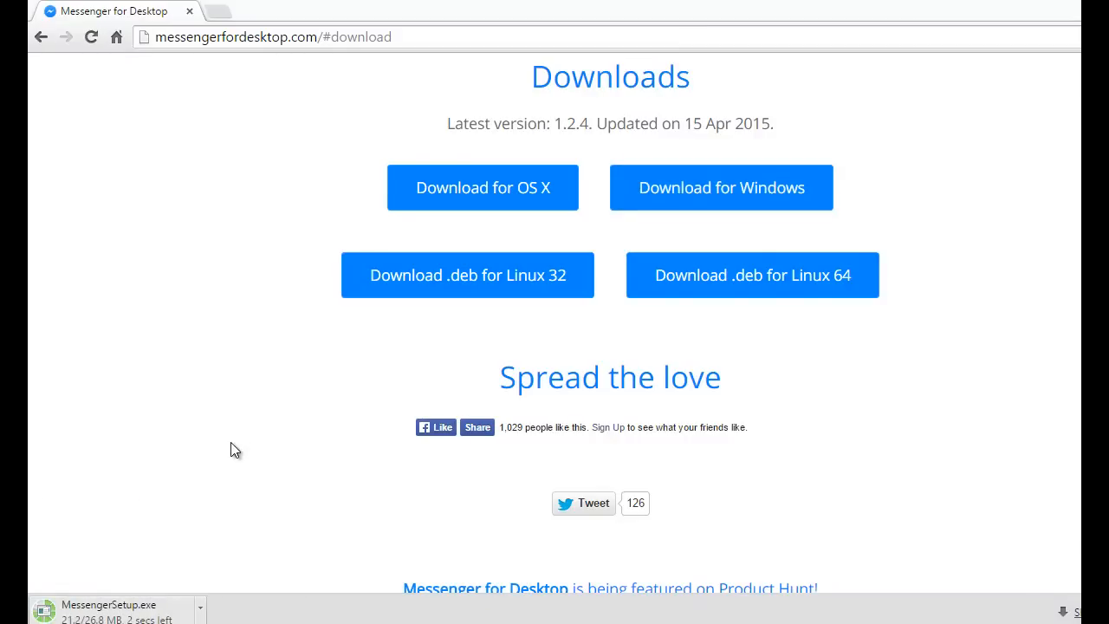
pyautogui.moveTo(164, 578)
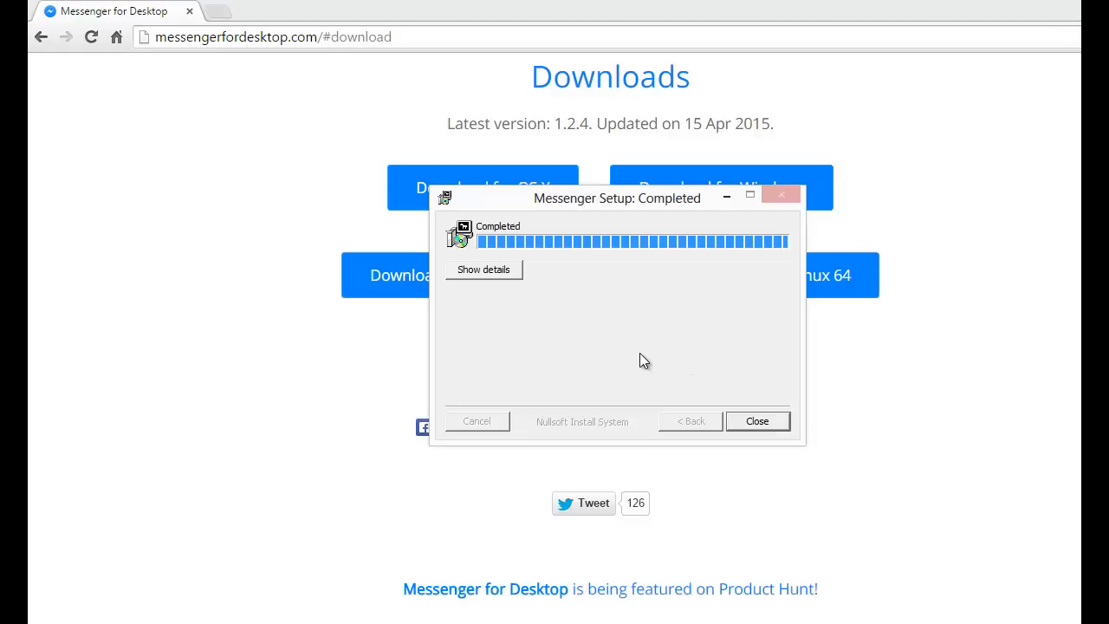
# Close the Messenger Setup installer once it shows Completed
pyautogui.click(756, 420)
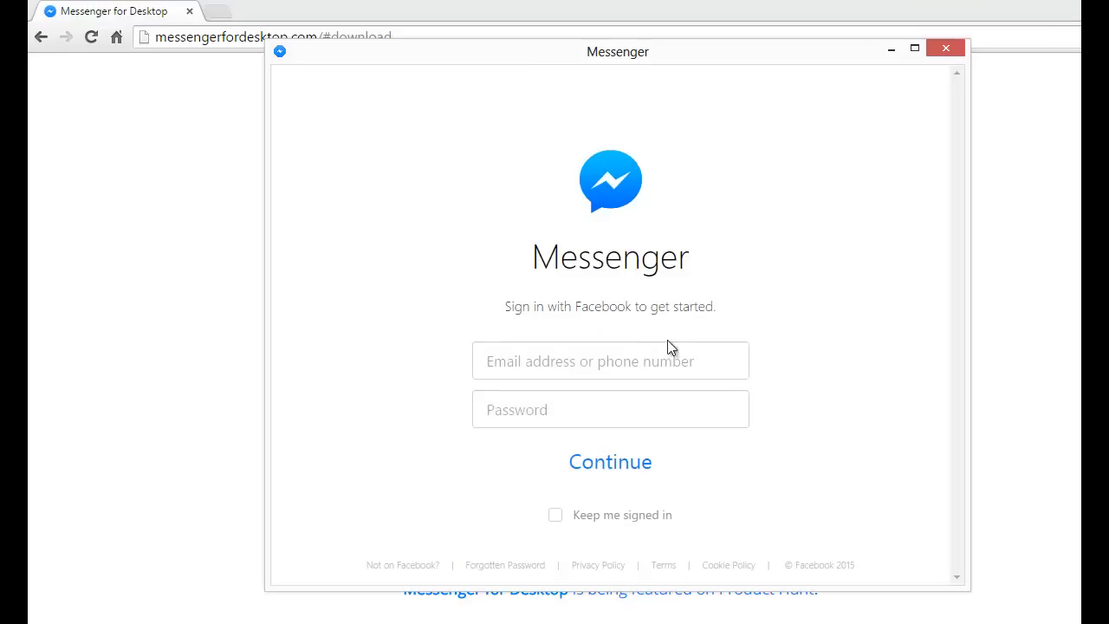
# Activate the email or phone number field on the Messenger sign-in screen
pyautogui.click(610, 361)
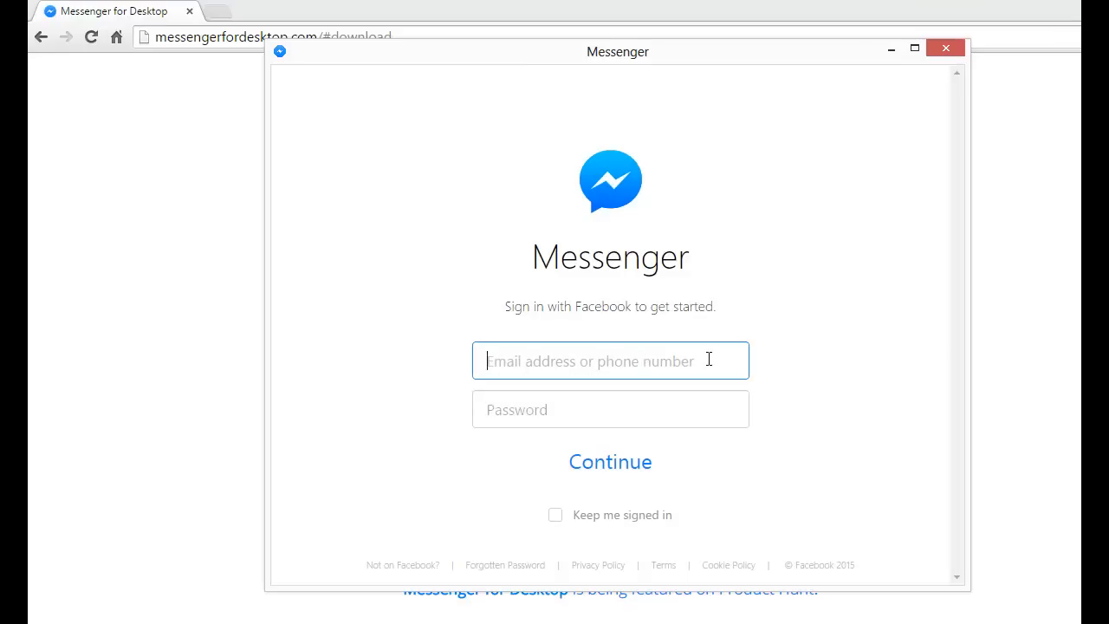
pyautogui.moveTo(579, 430)
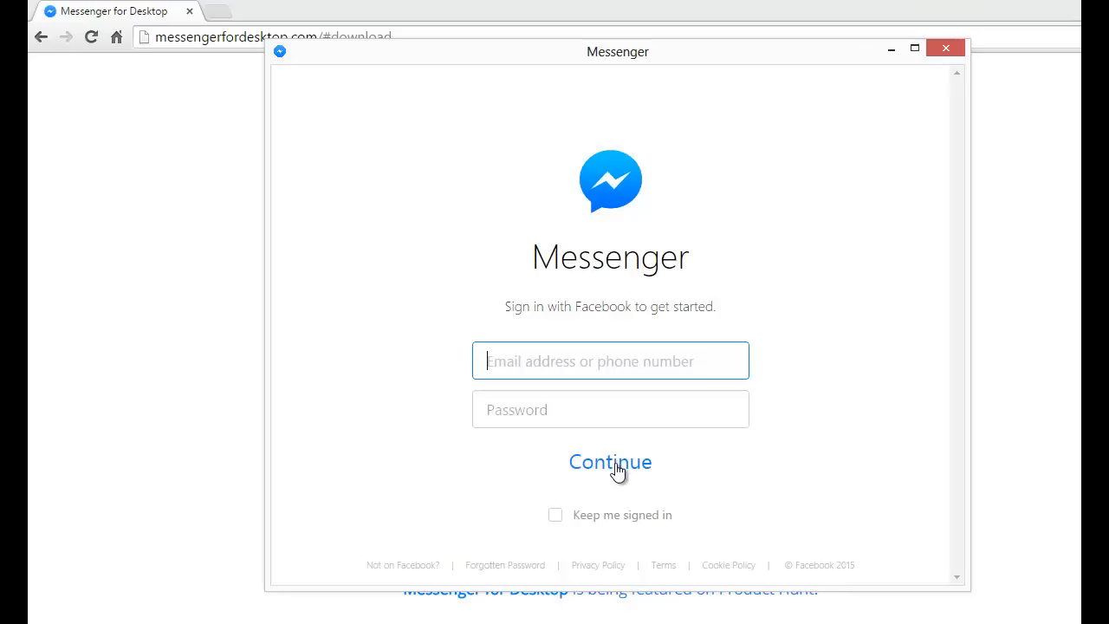
pyautogui.moveTo(655, 387)
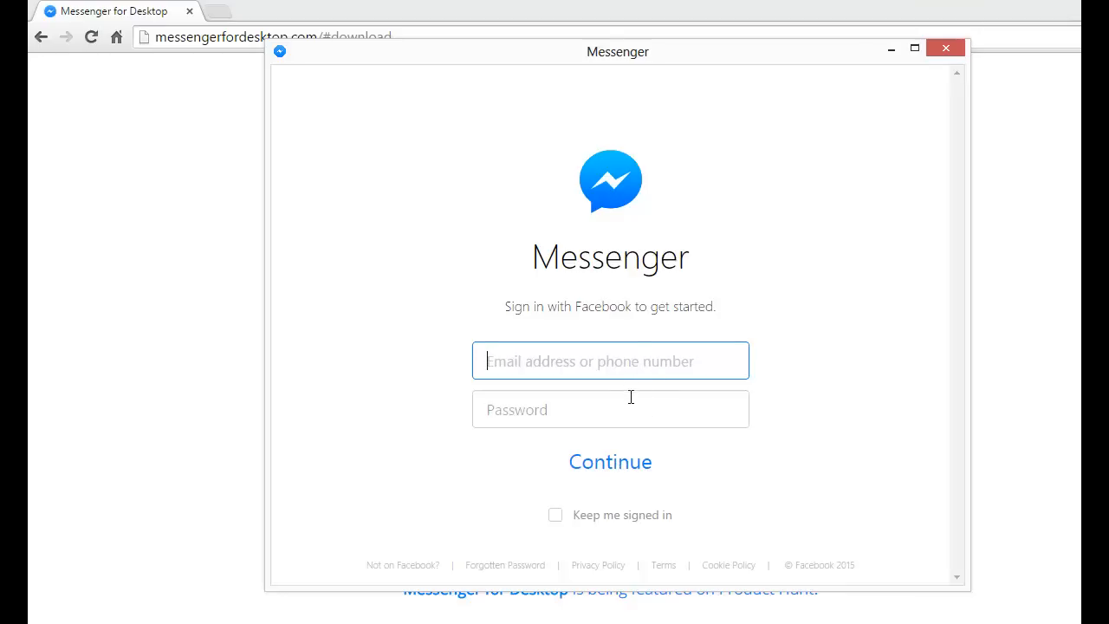
pyautogui.moveTo(641, 404)
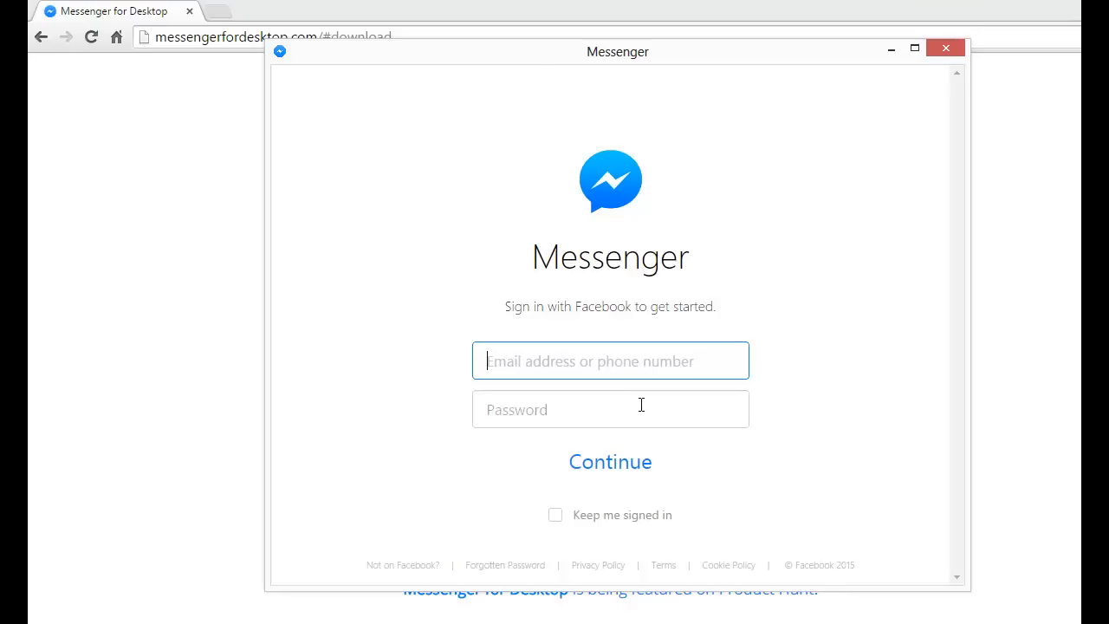